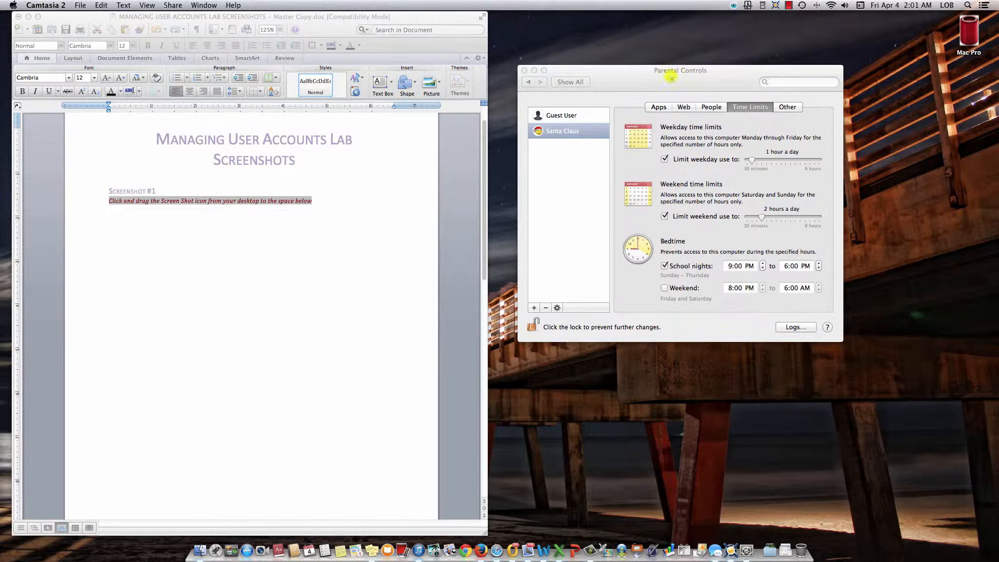
pyautogui.moveTo(732, 77)
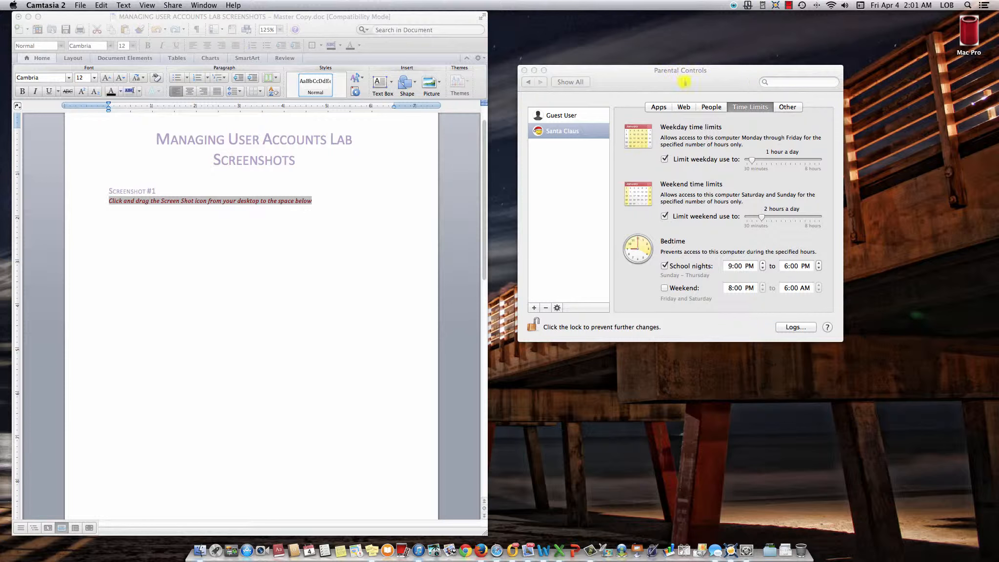
pyautogui.moveTo(709, 76)
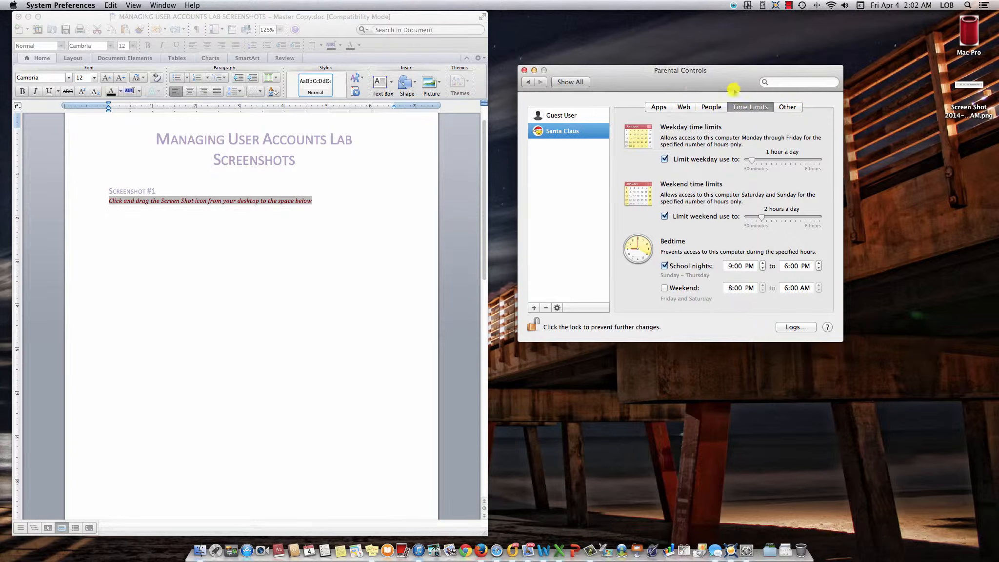
pyautogui.moveTo(716, 121)
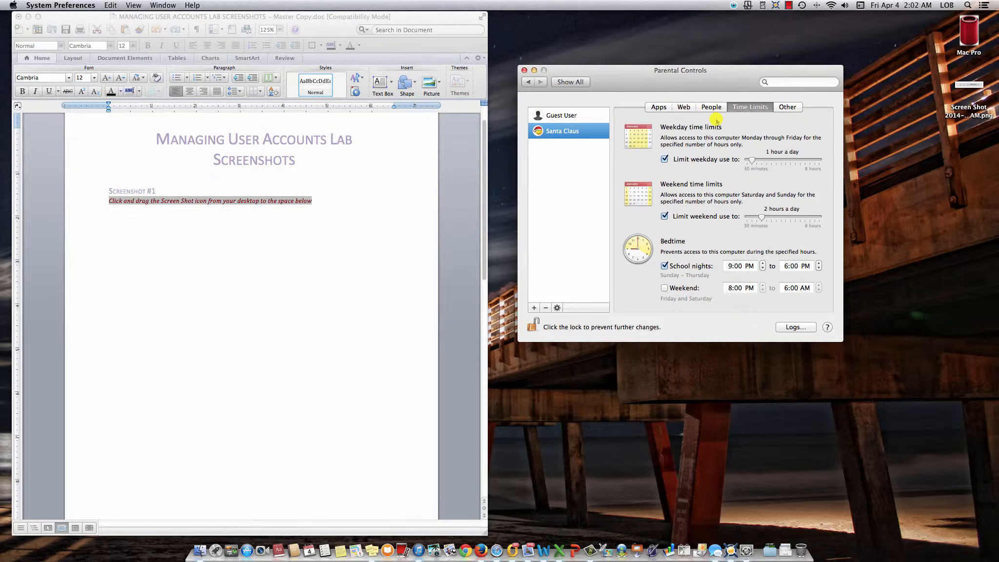
pyautogui.moveTo(704, 70)
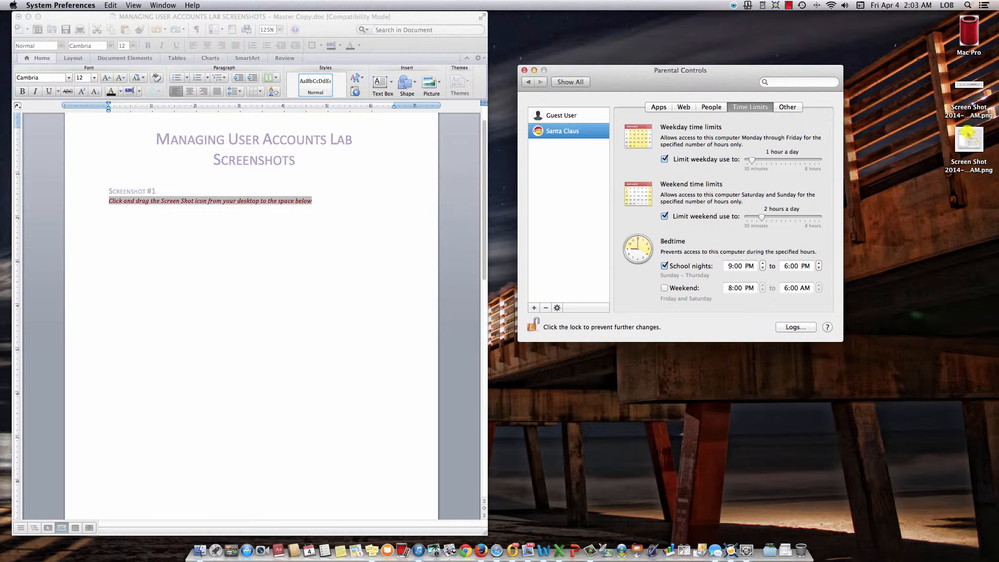
pyautogui.moveTo(744, 183)
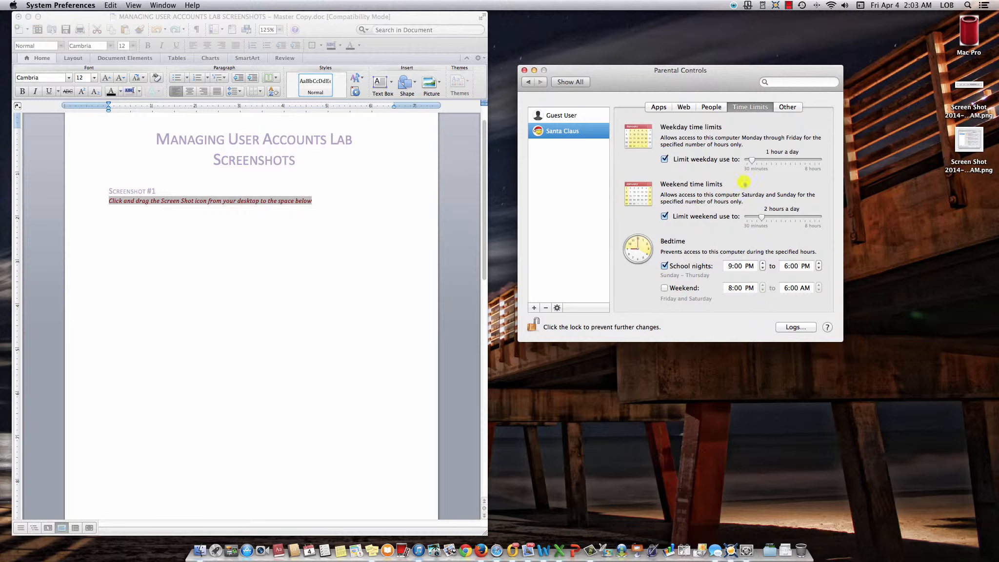
pyautogui.moveTo(739, 166)
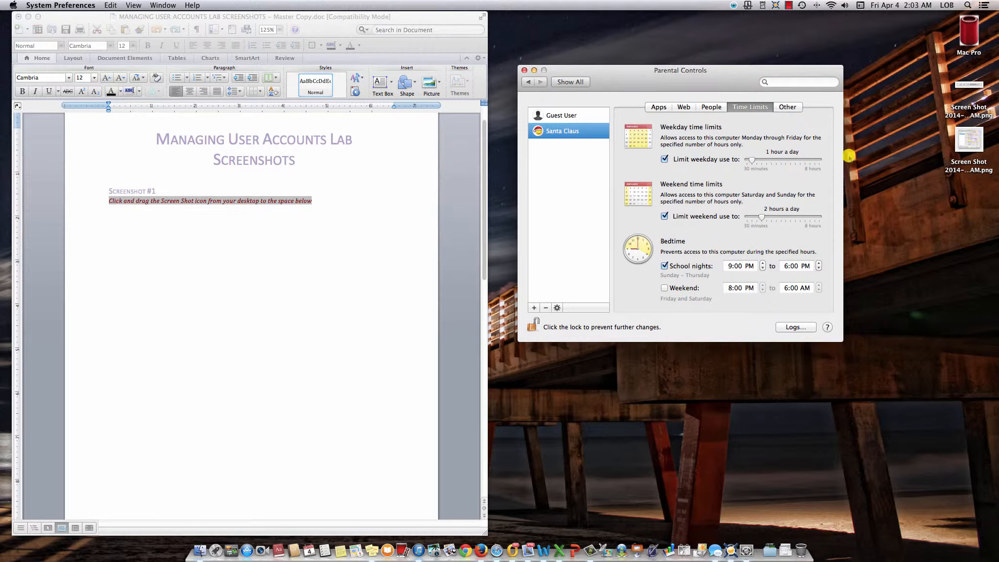
pyautogui.moveTo(994, 144)
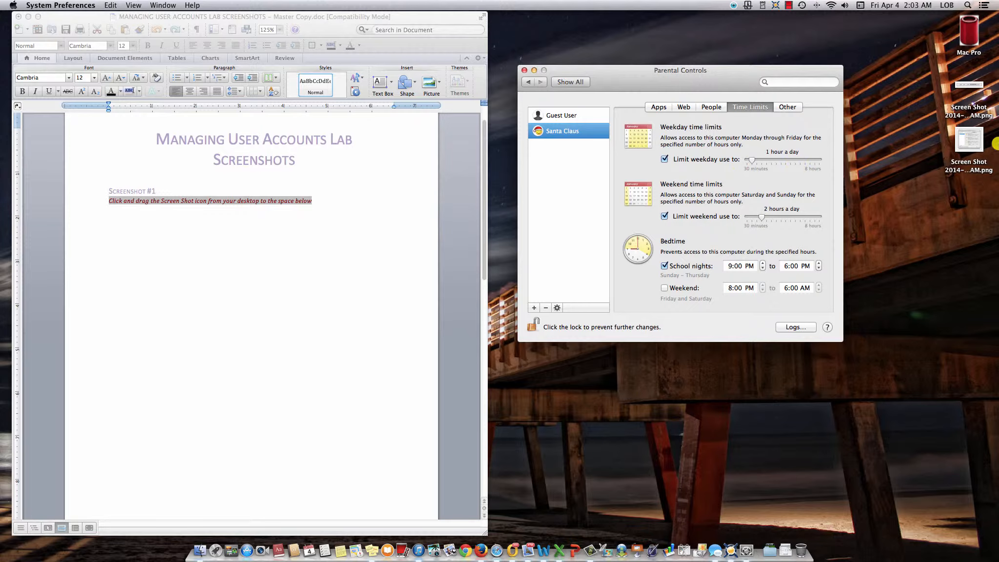
pyautogui.moveTo(968, 135)
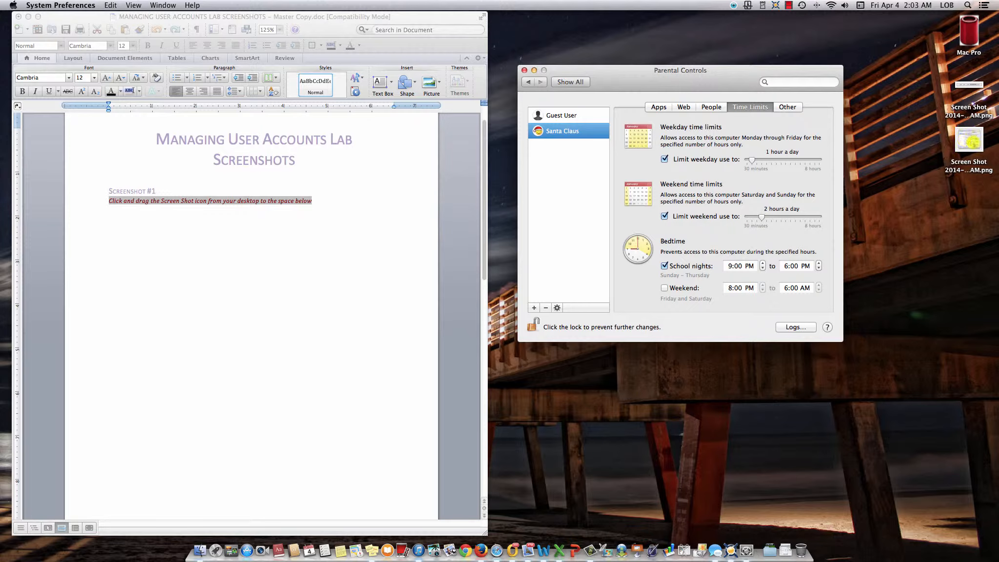
# Drag the newest desktop screenshot of Parental Controls into the document below the Screenshot #1 instruction.
pyautogui.click(969, 139)
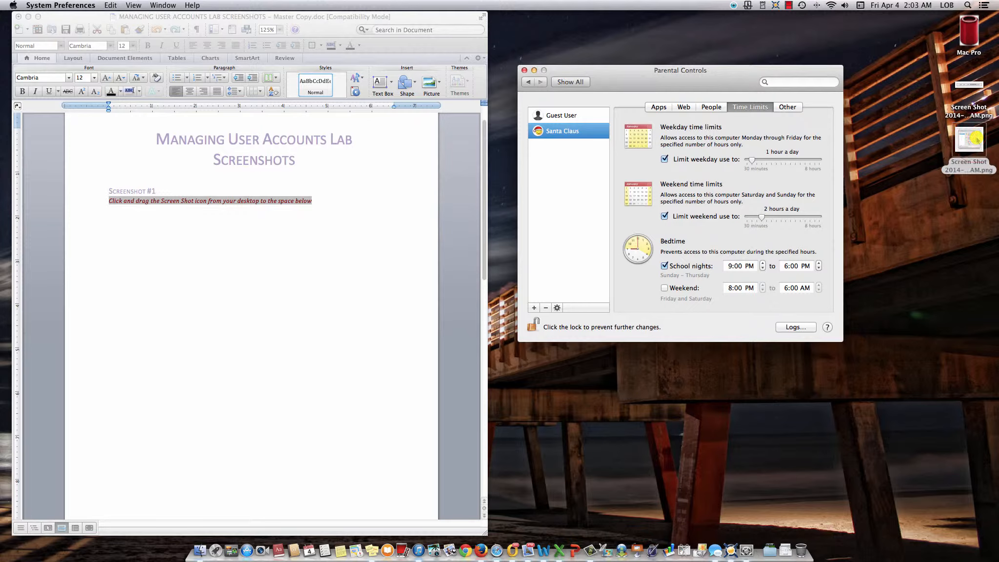
pyautogui.moveTo(968, 140); pyautogui.dragTo(296, 213)
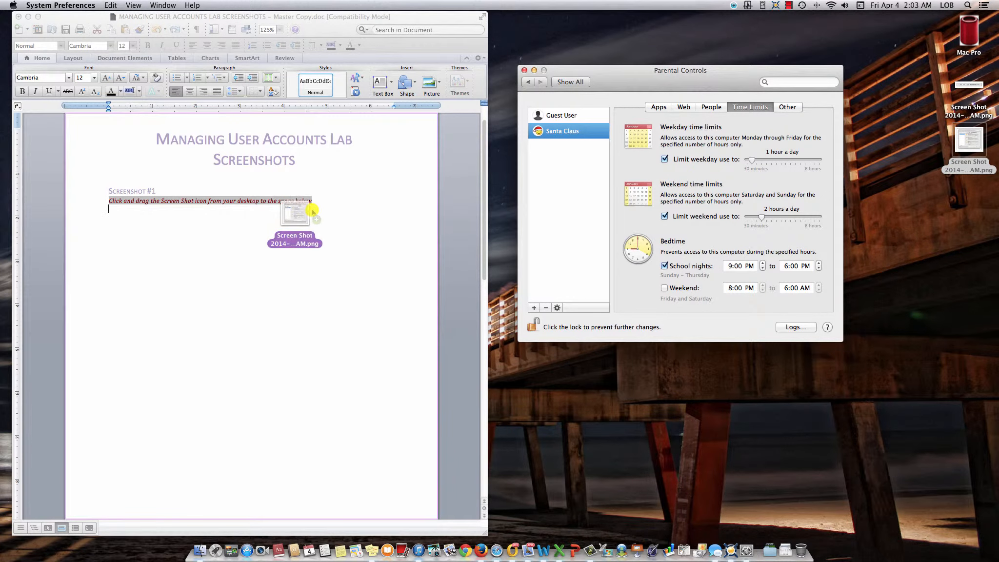
pyautogui.moveTo(294, 220); pyautogui.dragTo(123, 220)
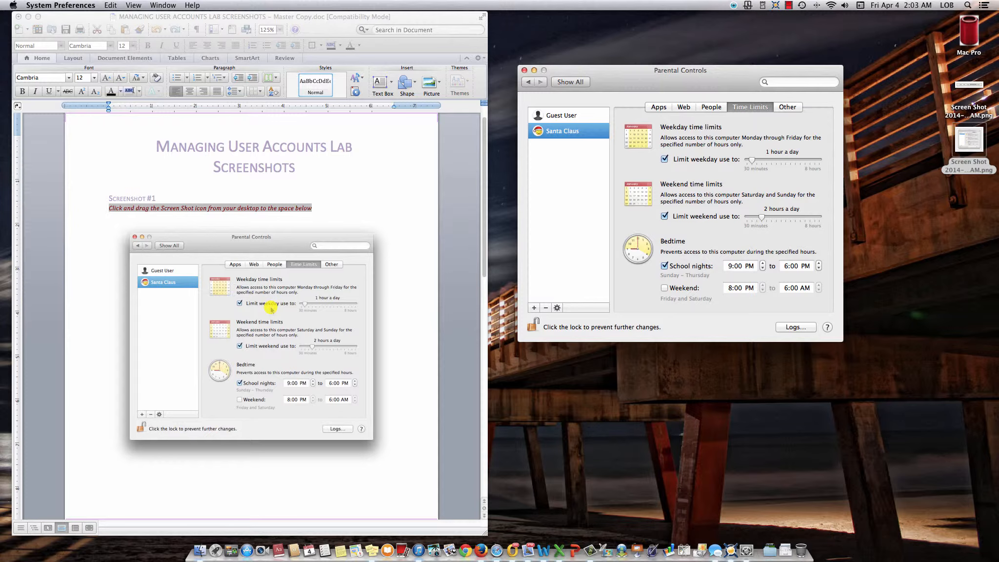
pyautogui.moveTo(815, 189)
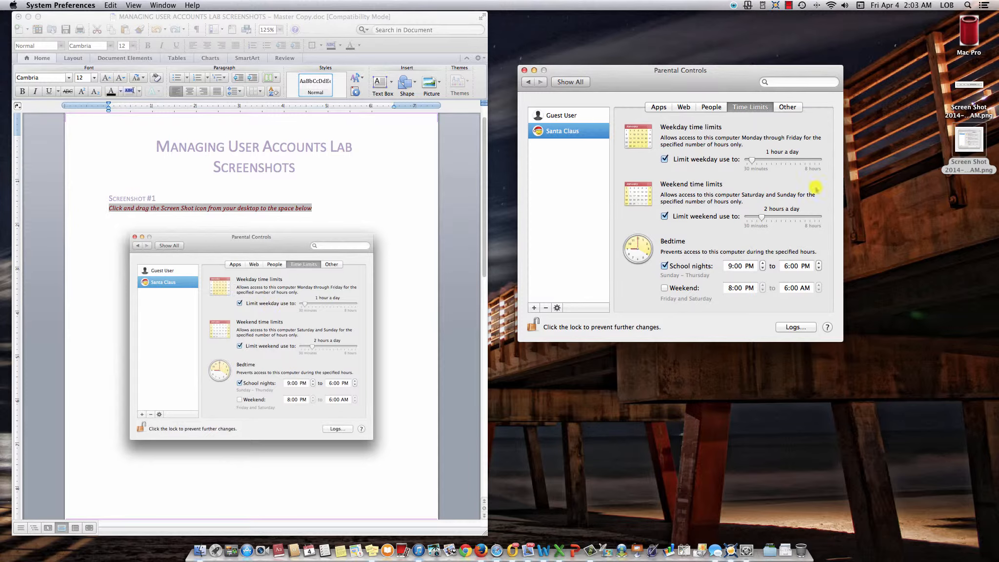
pyautogui.moveTo(324, 236)
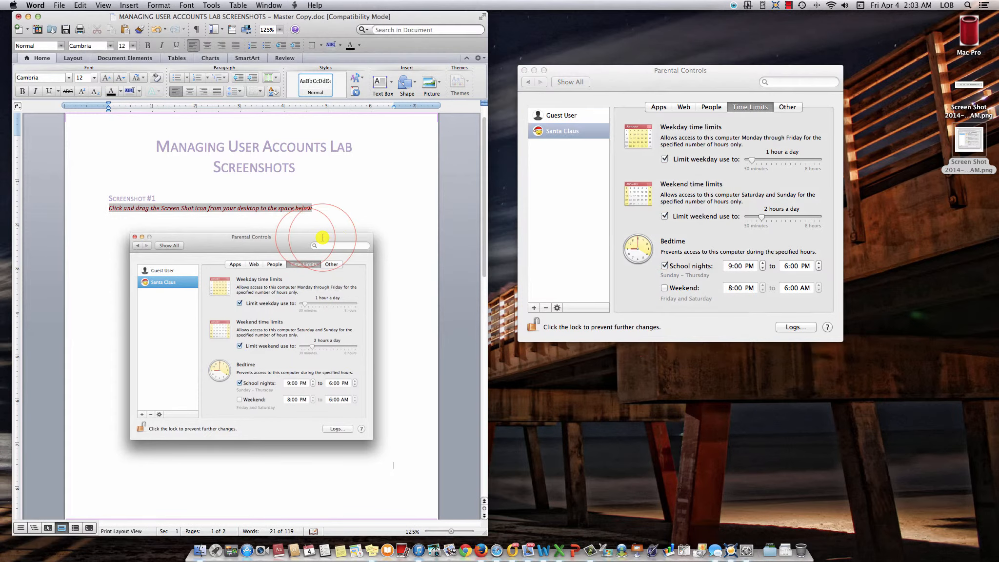
pyautogui.click(312, 238)
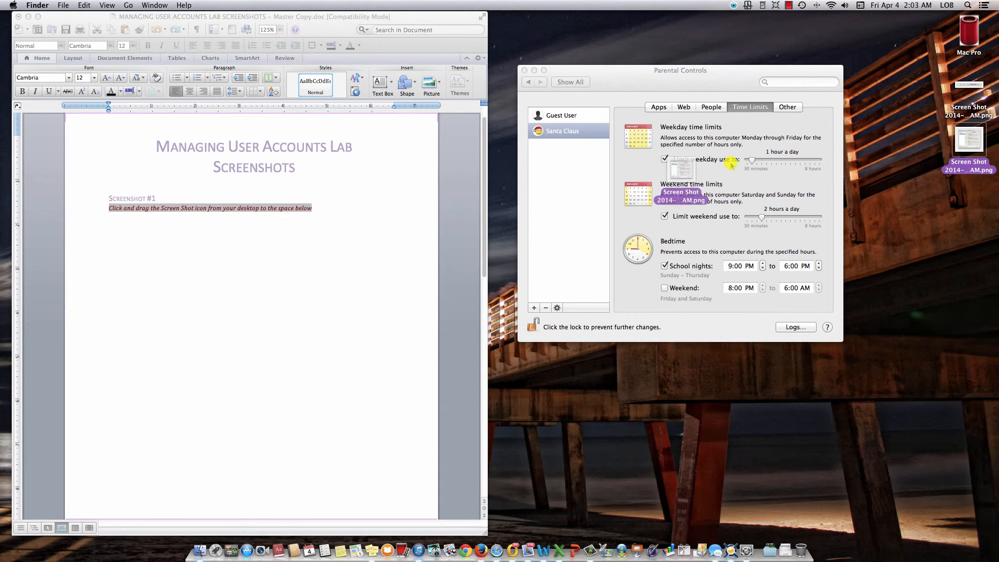
pyautogui.moveTo(681, 169); pyautogui.dragTo(198, 228)
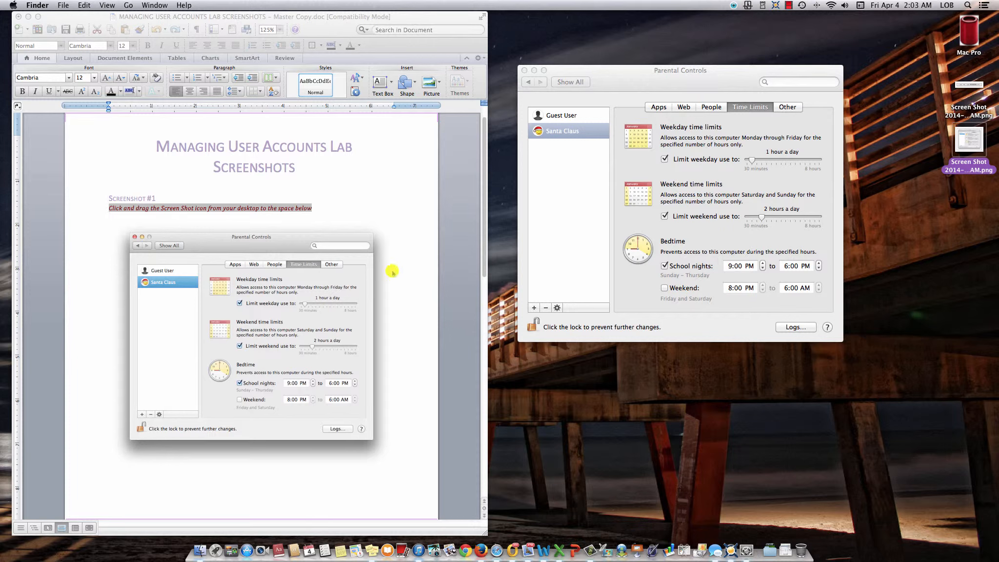
pyautogui.moveTo(672, 87)
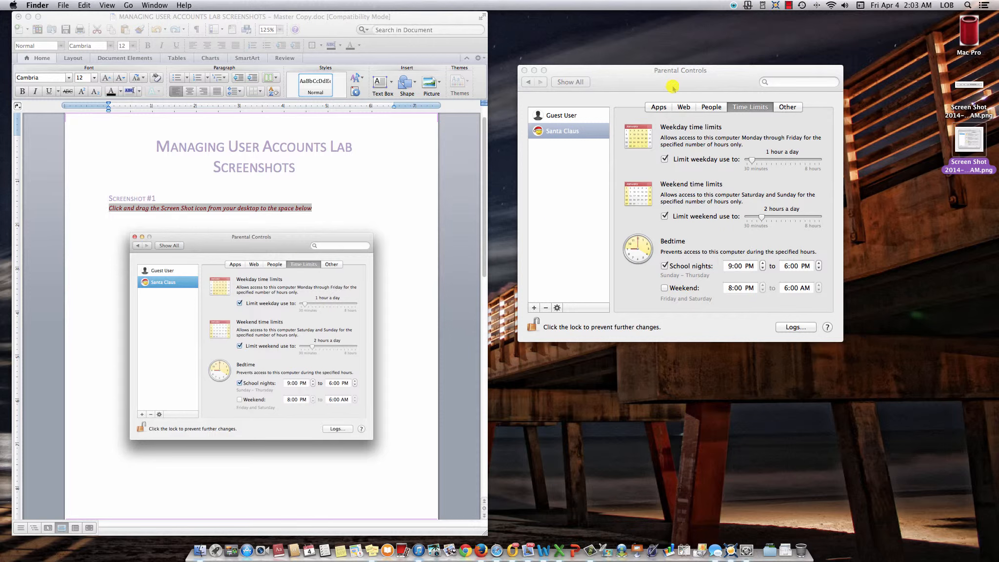
pyautogui.moveTo(709, 74)
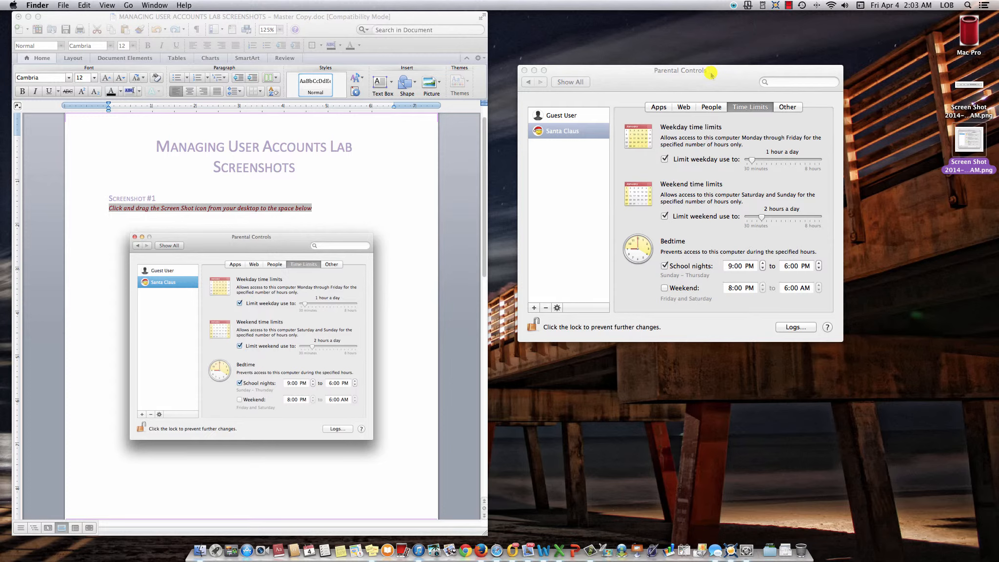
pyautogui.moveTo(750, 71)
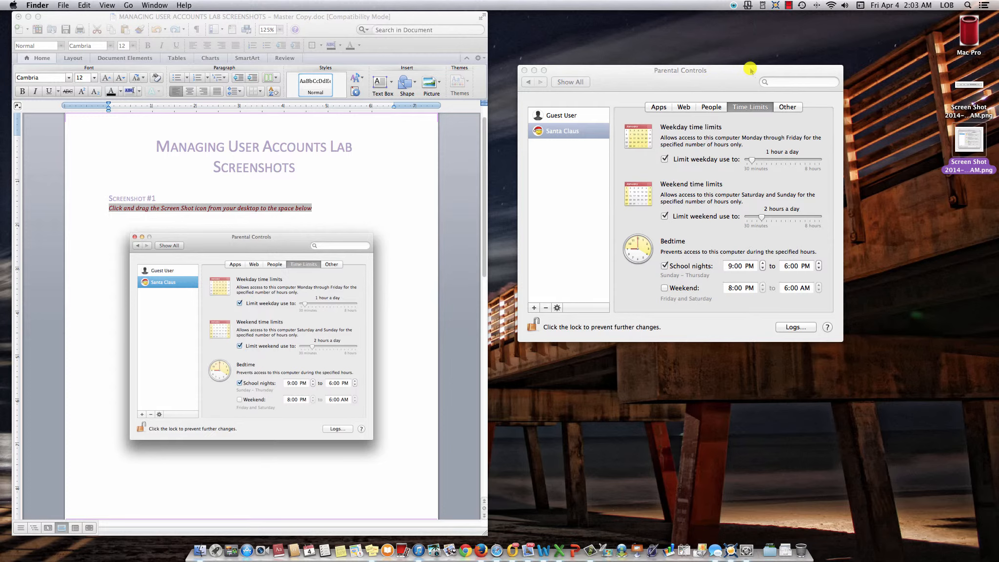